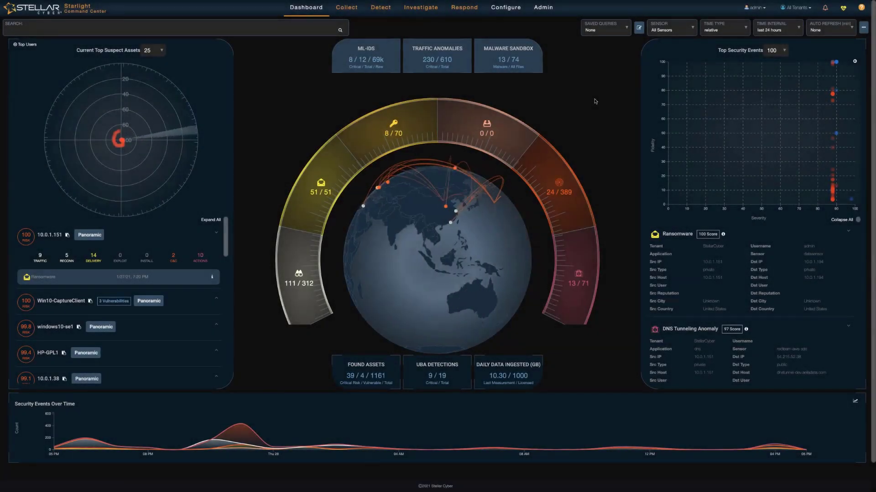
pyautogui.moveTo(599, 124)
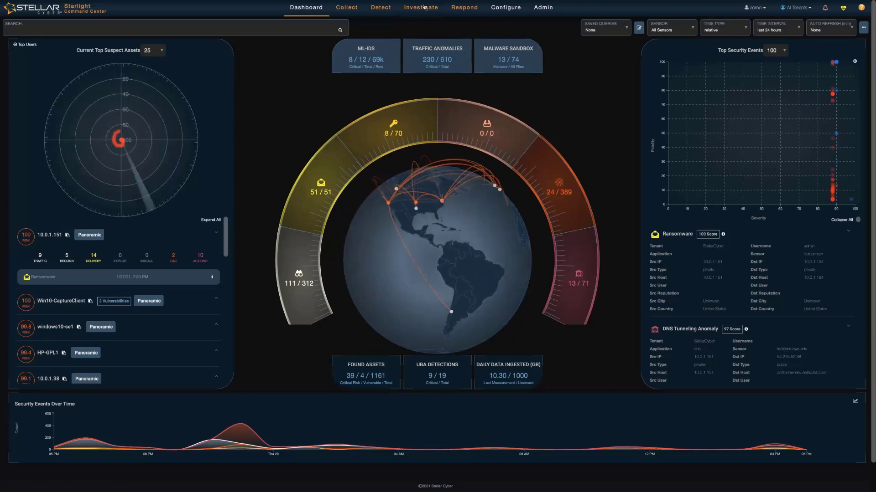
# Step: In Investigate's IP Identified Assets, search 'SolarWinds' and bring up the windows10-se1 server asset
pyautogui.click(419, 7)
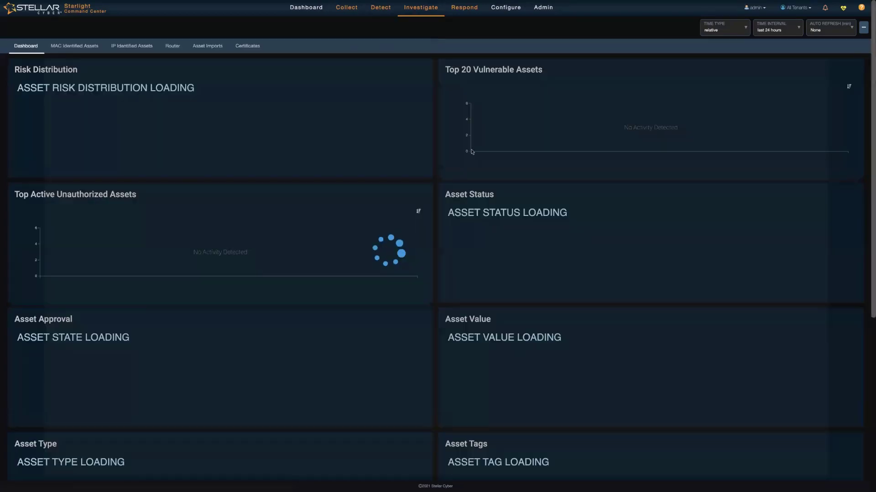
pyautogui.click(131, 46)
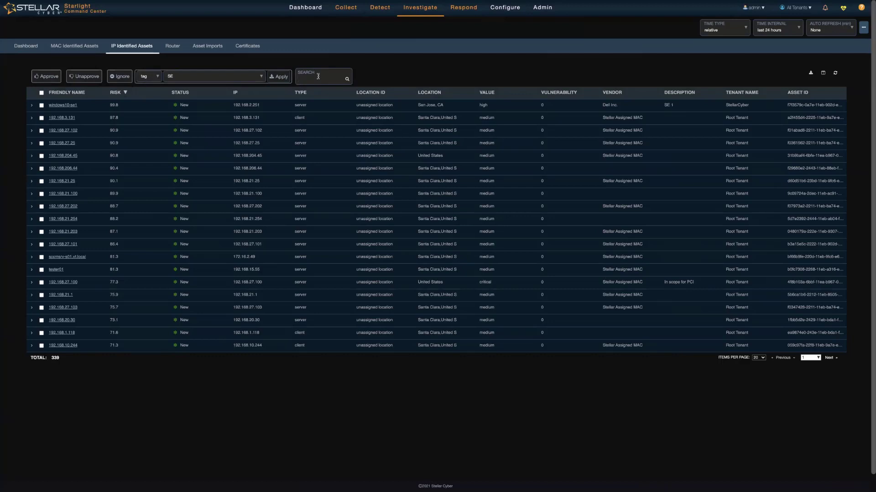
pyautogui.write('SolarWinds')
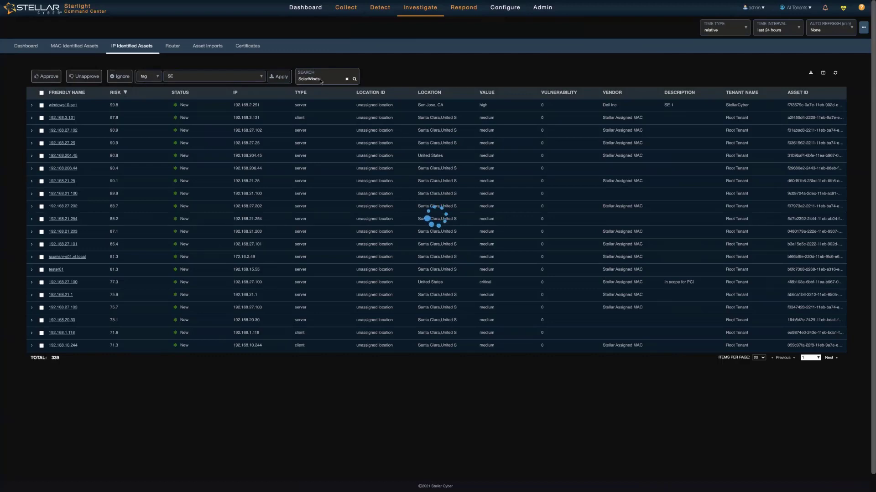
pyautogui.click(353, 78)
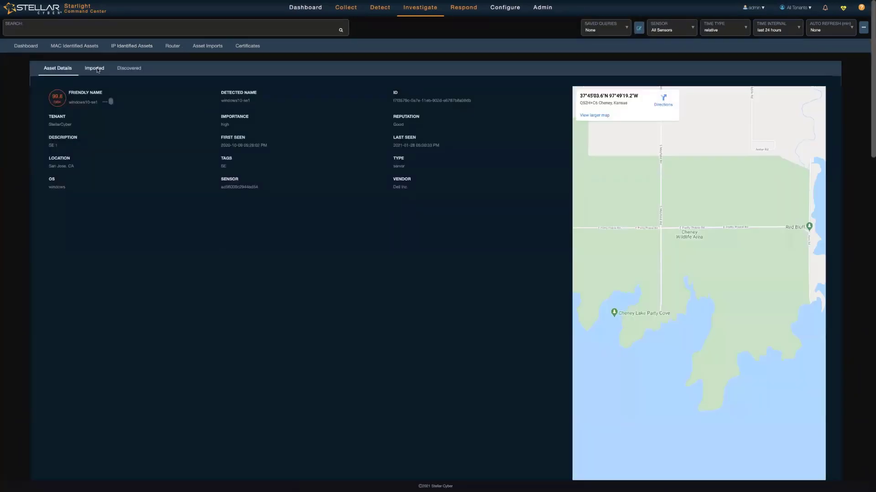
# Step: Review the Imported data (risk 99.8, 15 events, one login), return to details and show the Friendly Name actions menu
pyautogui.click(94, 68)
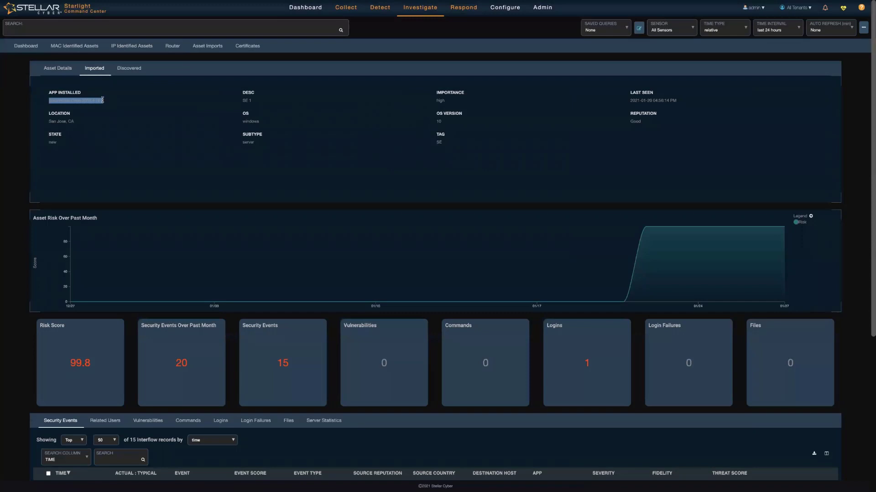
pyautogui.click(57, 68)
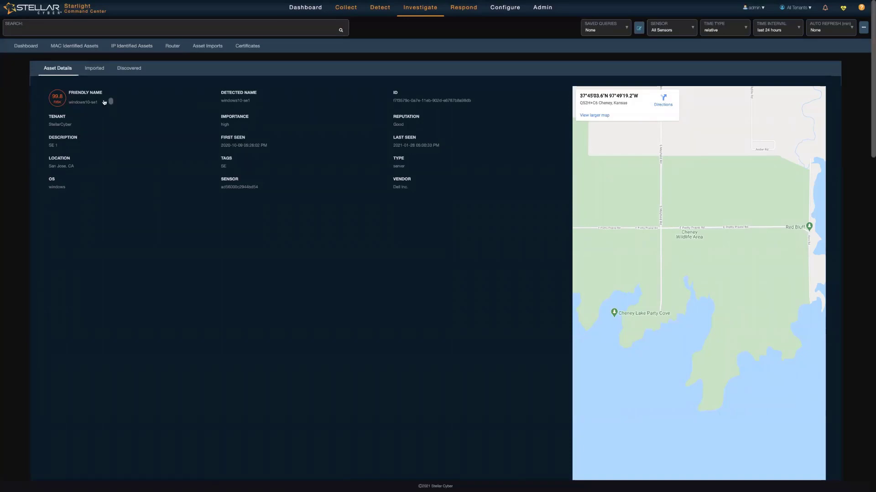
pyautogui.click(104, 102)
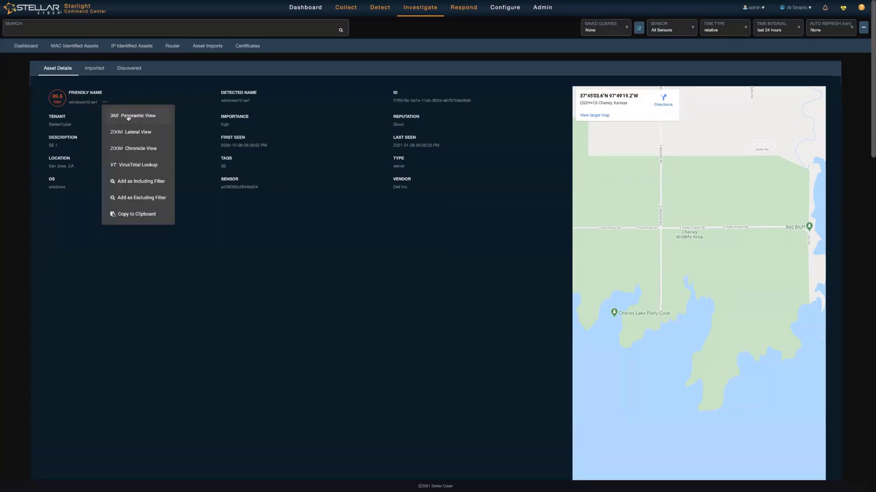
# Step: Choose 360 Panoramic View for 192.168.2.251, showing its kill-chain charts and attack diagram
pyautogui.click(134, 116)
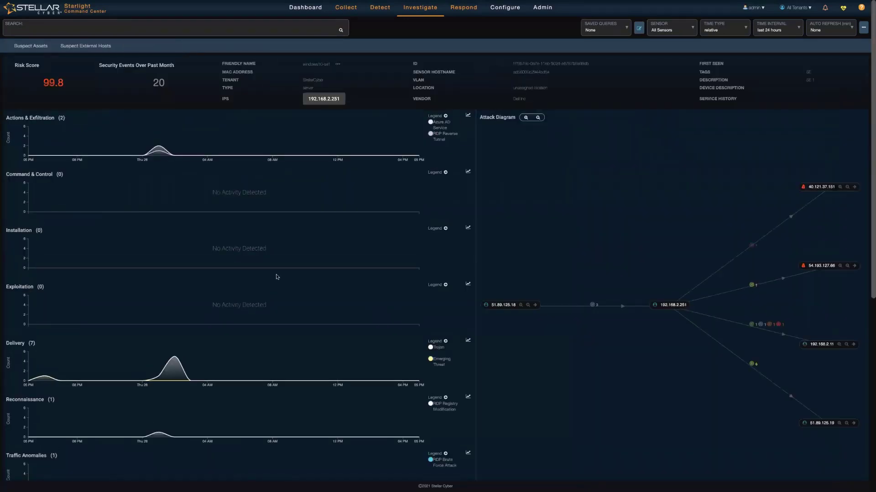
pyautogui.moveTo(672, 305)
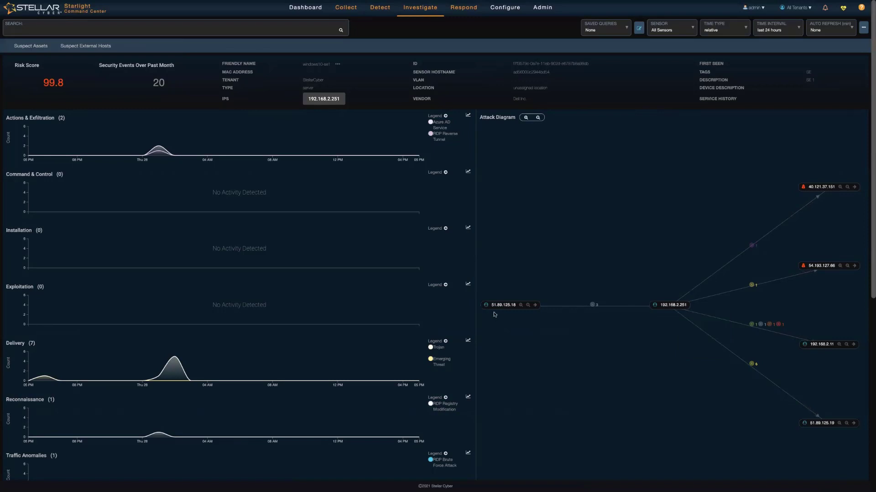
pyautogui.moveTo(593, 305)
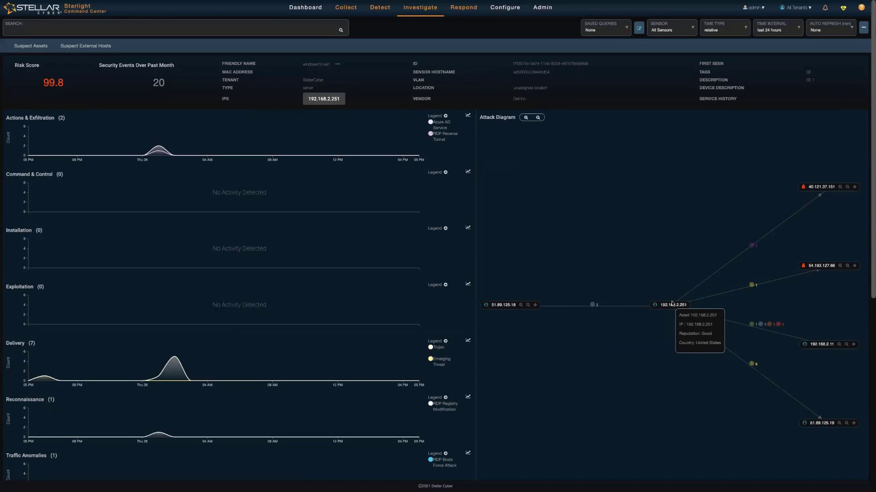
pyautogui.moveTo(749, 242)
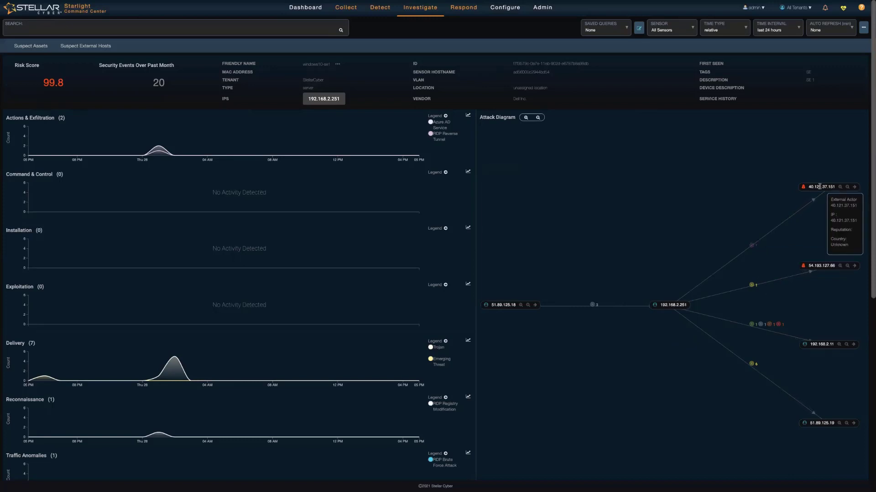
pyautogui.moveTo(752, 244)
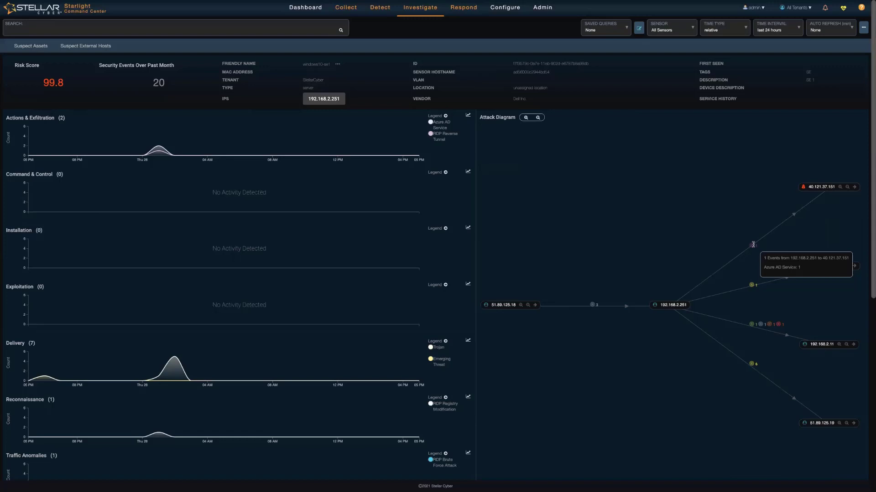
pyautogui.moveTo(757, 375)
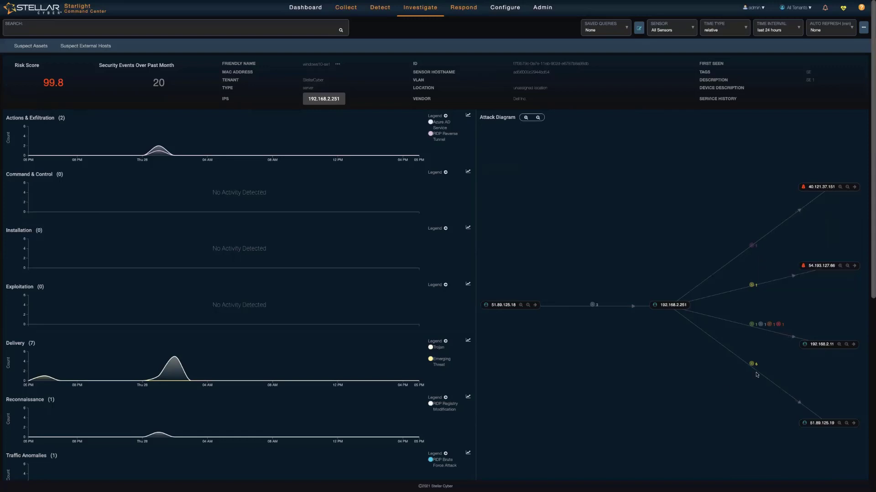
pyautogui.moveTo(752, 363)
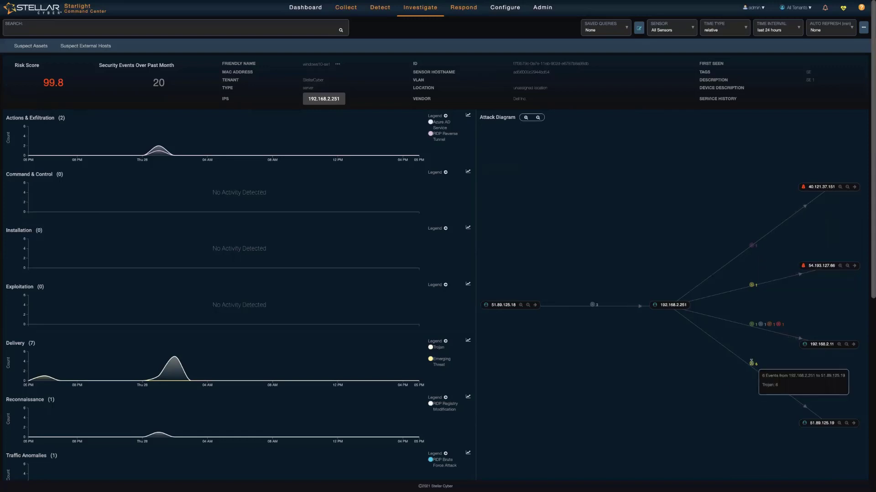
pyautogui.moveTo(764, 324)
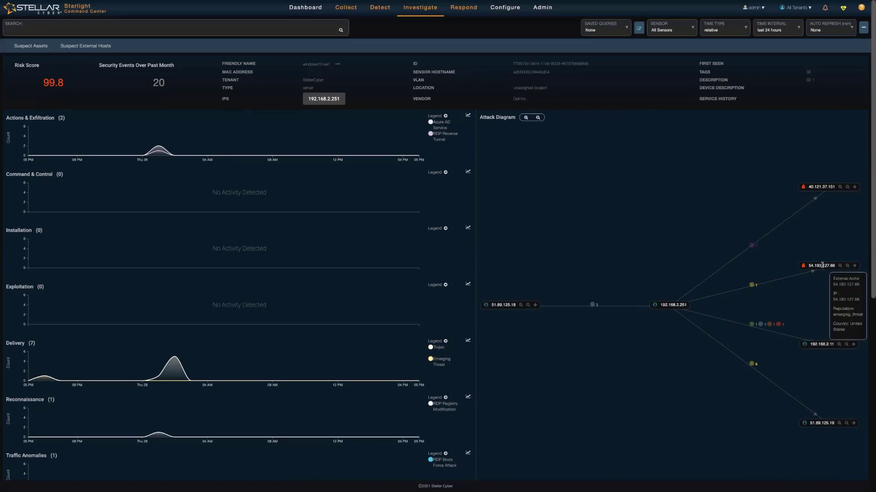
pyautogui.moveTo(754, 290)
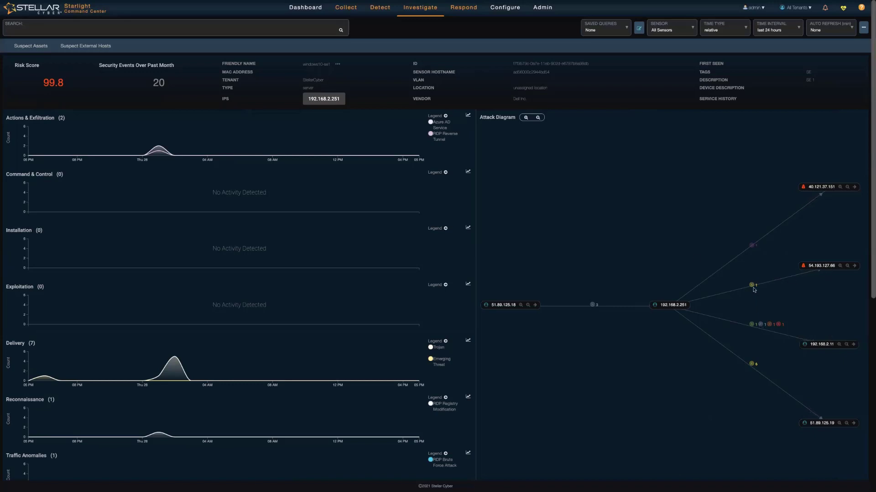
pyautogui.moveTo(750, 284)
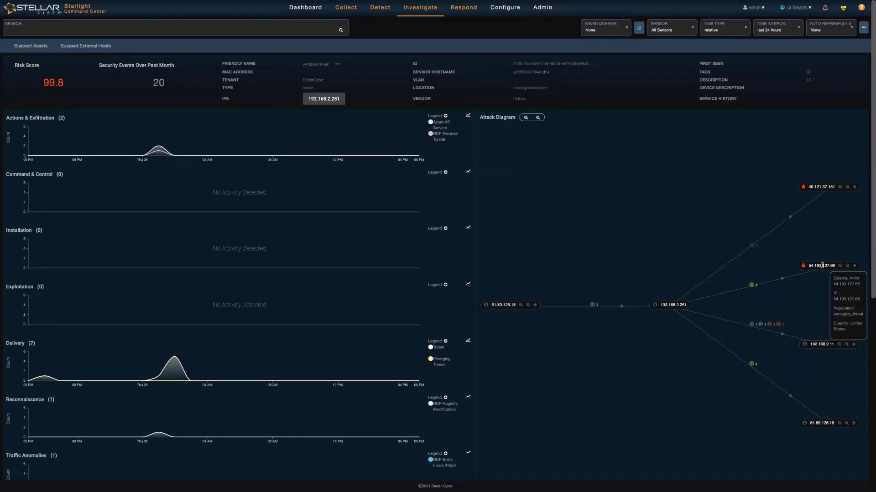
pyautogui.moveTo(751, 283)
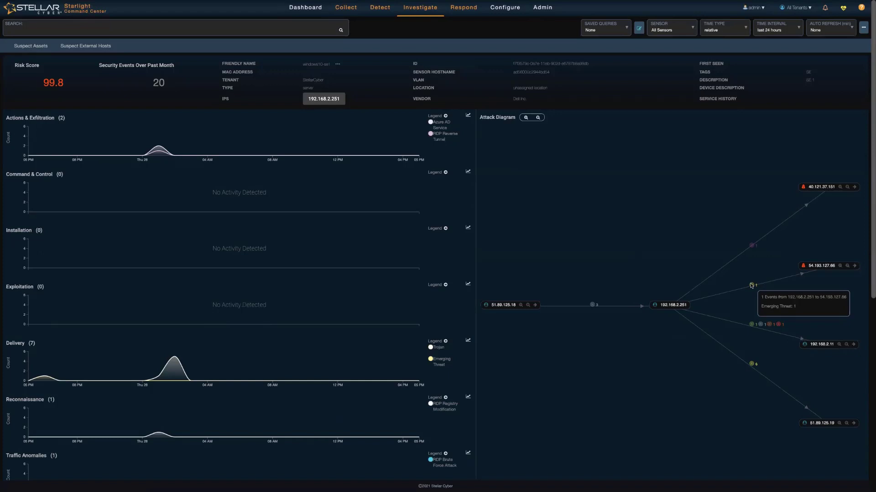
# Step: Inspect the Emerging Threat event to 54.193.127.66 (score 43) and scroll through its Interflow JSON evidence
pyautogui.scroll(-3)
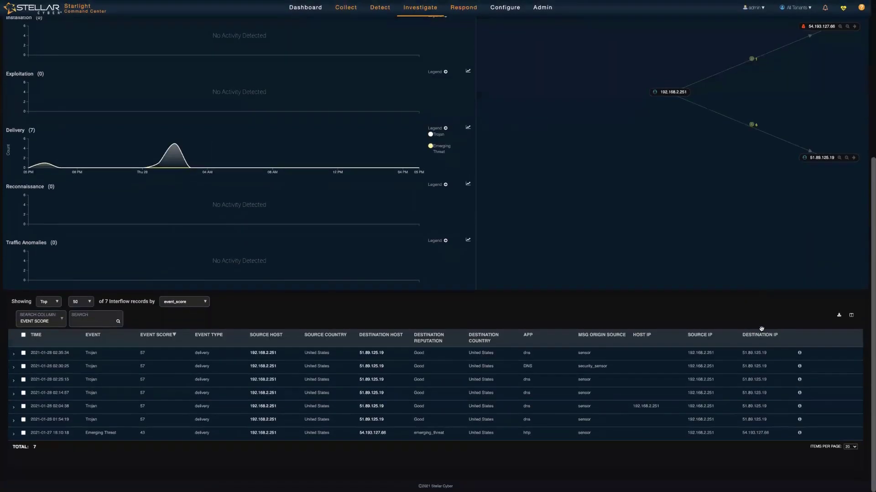
pyautogui.moveTo(798, 433)
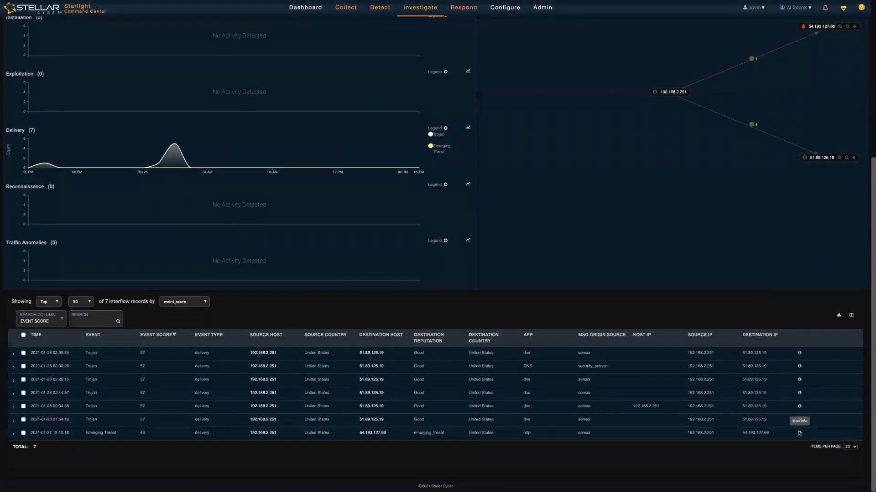
pyautogui.click(799, 433)
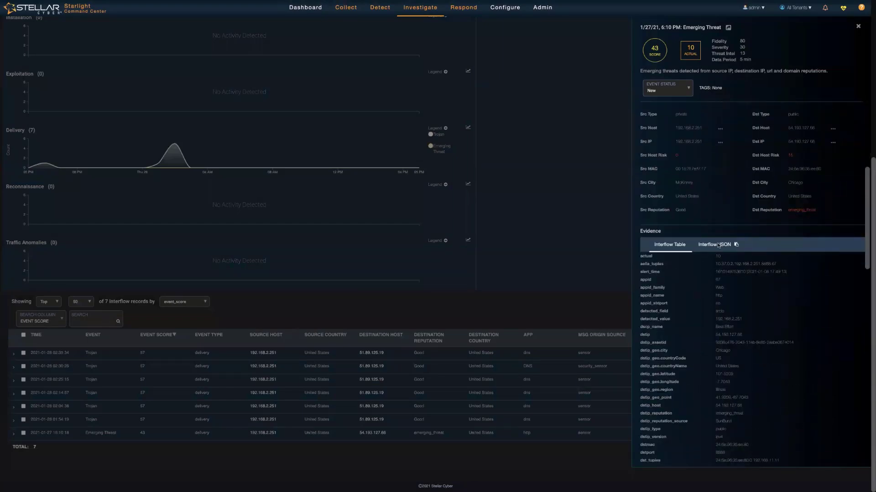
pyautogui.click(713, 244)
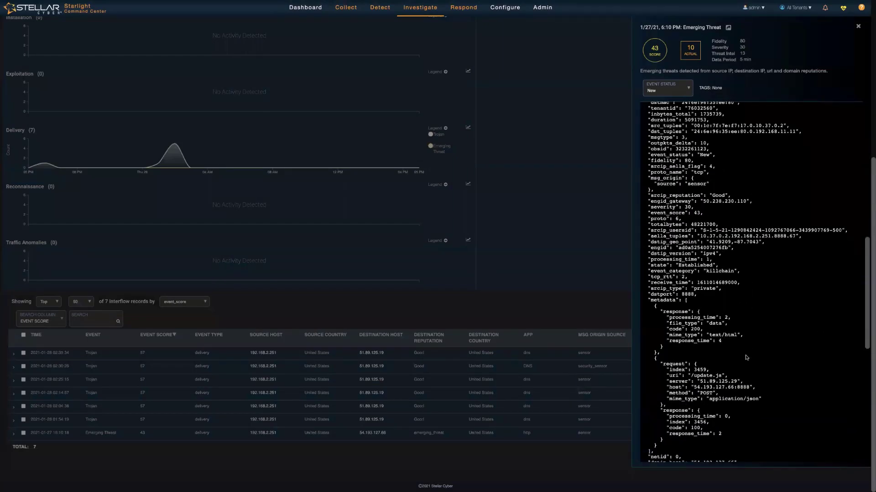
pyautogui.scroll(-3)
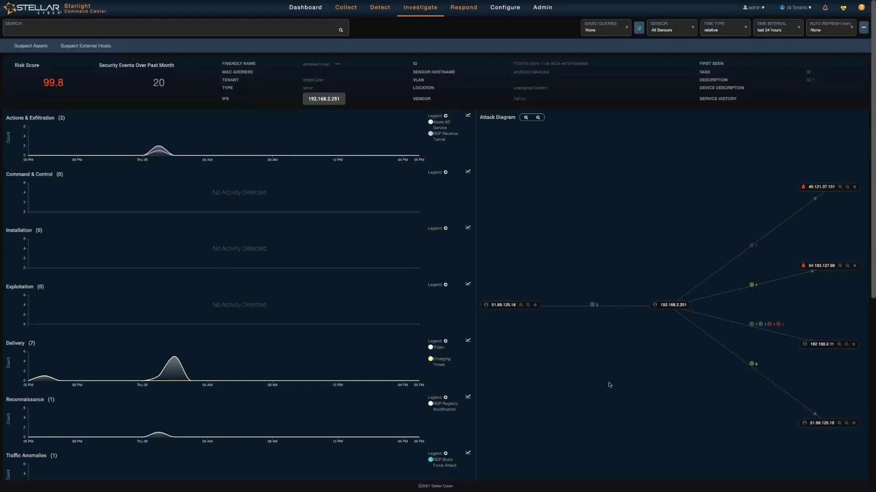
pyautogui.moveTo(589, 311)
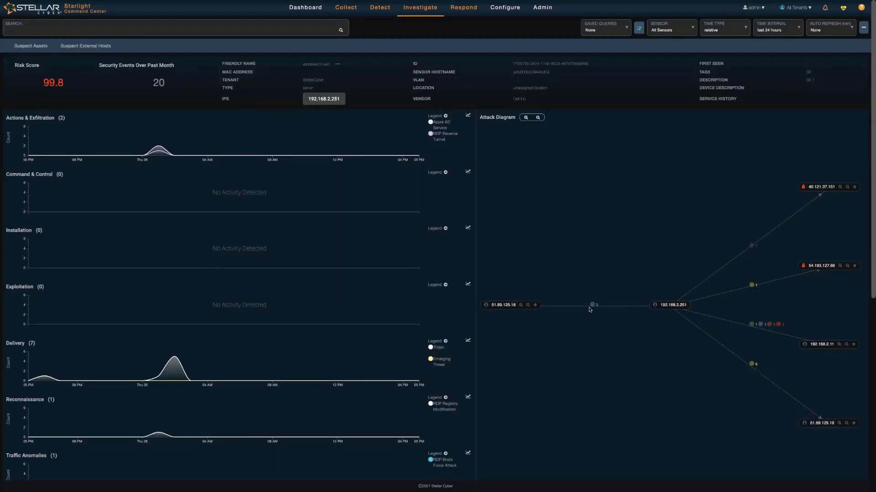
pyautogui.moveTo(594, 305)
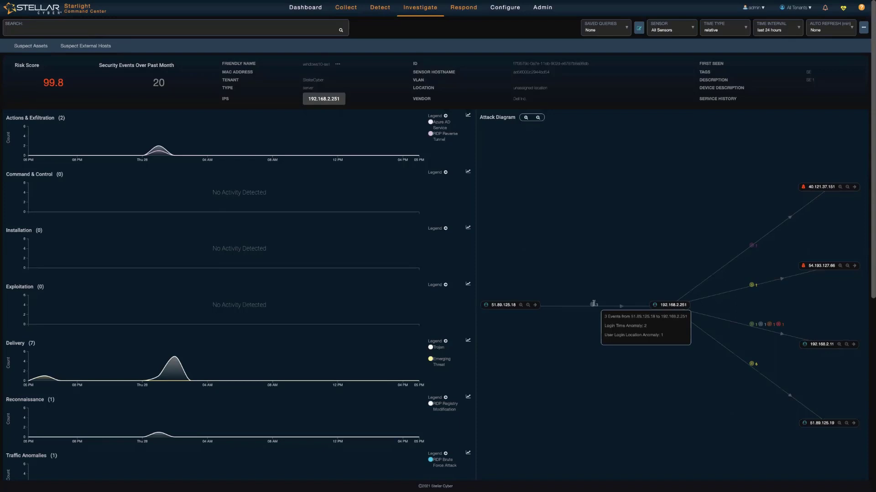
pyautogui.moveTo(751, 250)
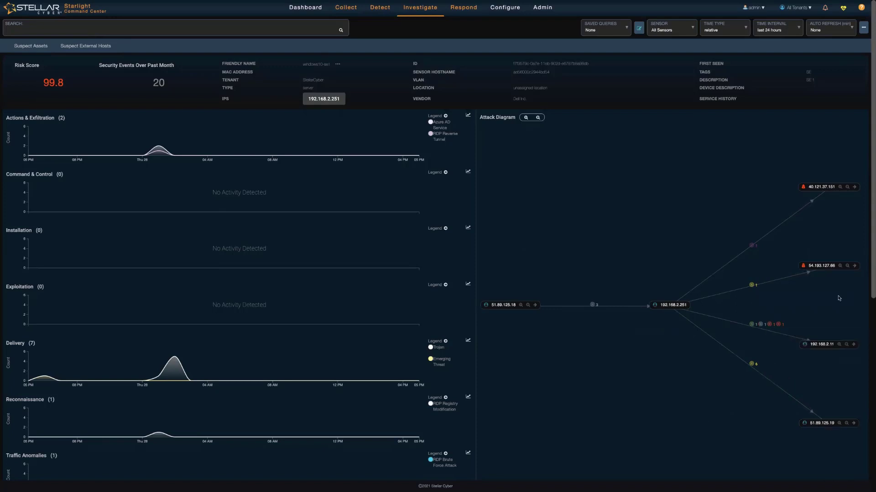
pyautogui.moveTo(669, 304)
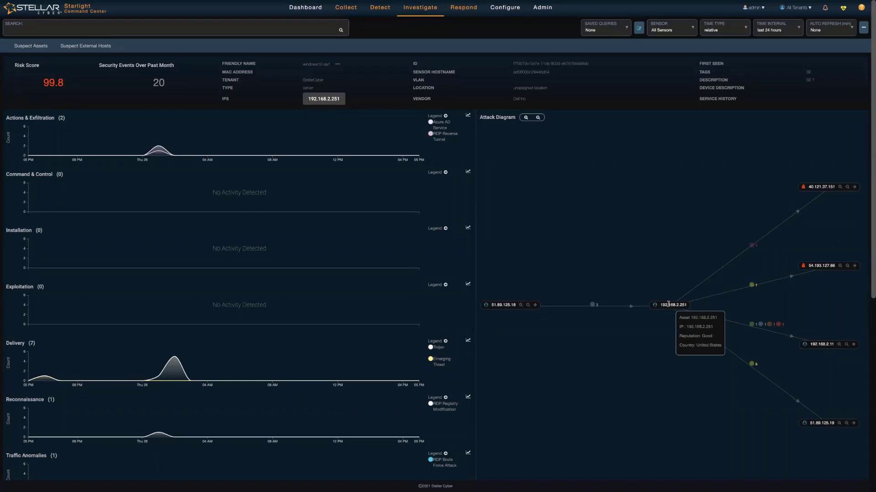
pyautogui.moveTo(622, 461)
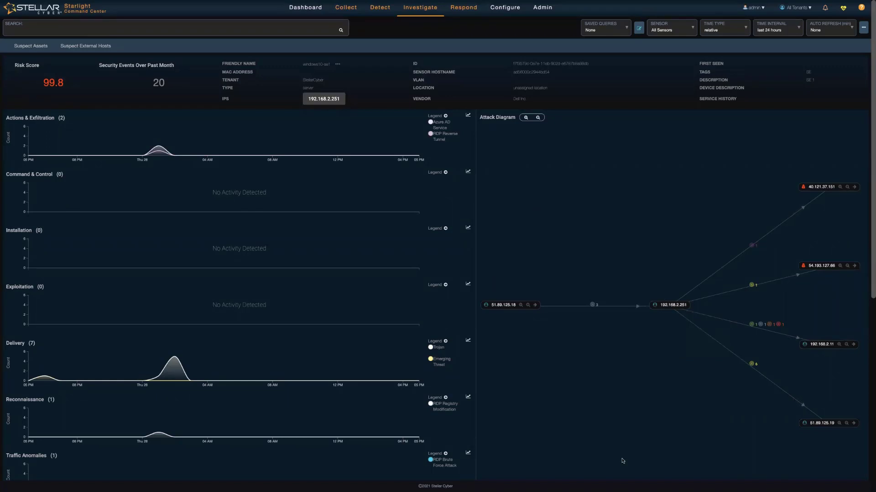
pyautogui.moveTo(750, 246)
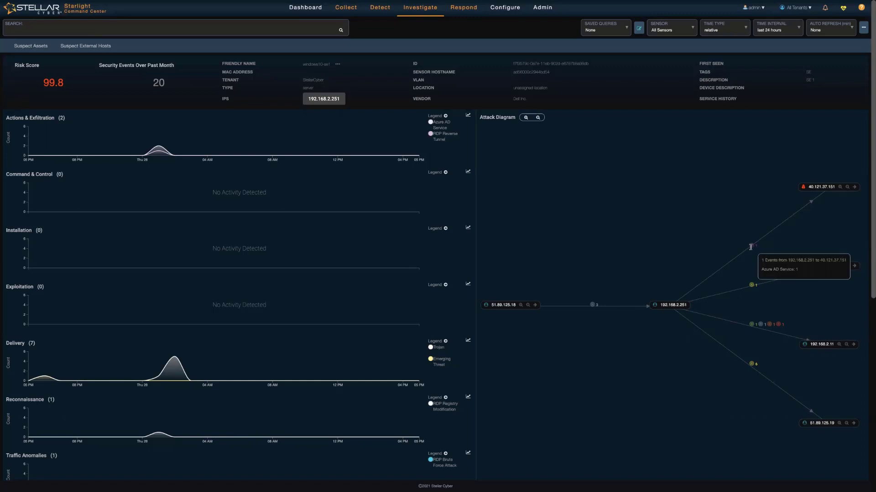
pyautogui.moveTo(767, 323)
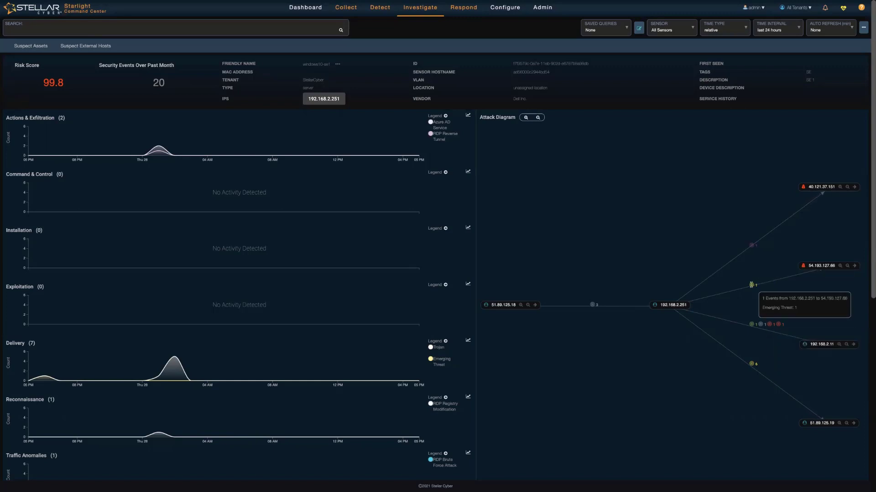
pyautogui.moveTo(531, 211)
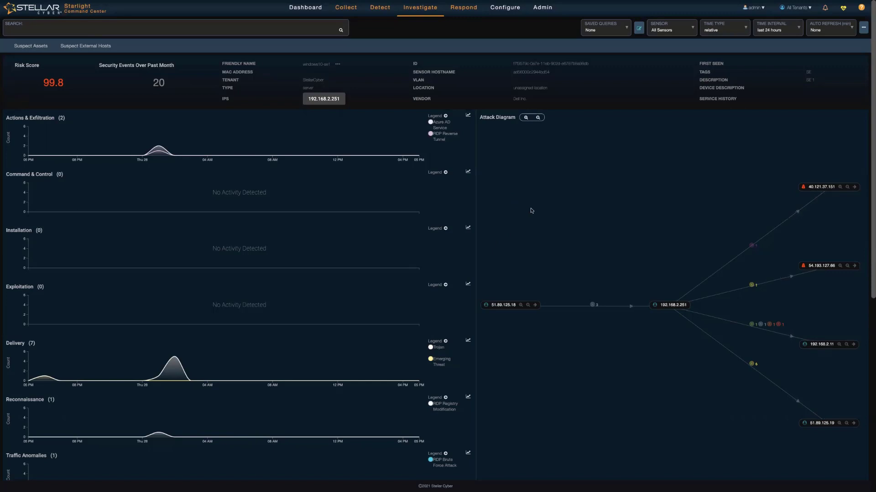
pyautogui.moveTo(559, 397)
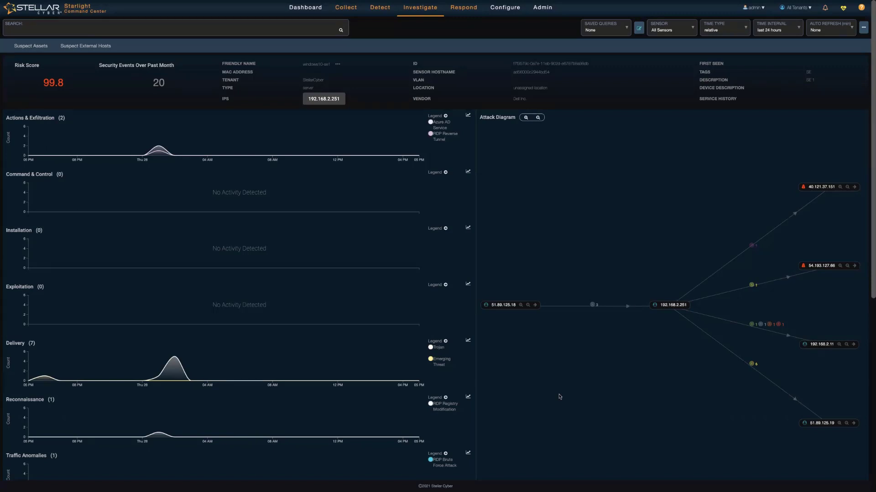
pyautogui.moveTo(716, 328)
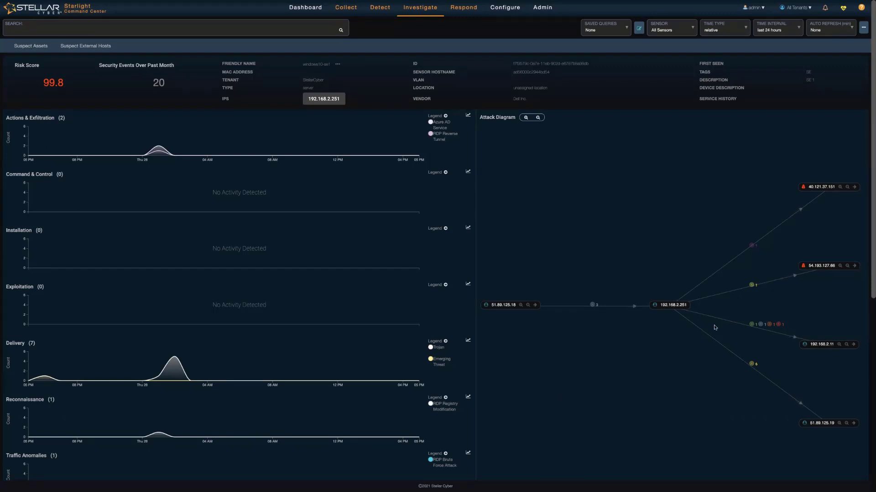
pyautogui.moveTo(827, 339)
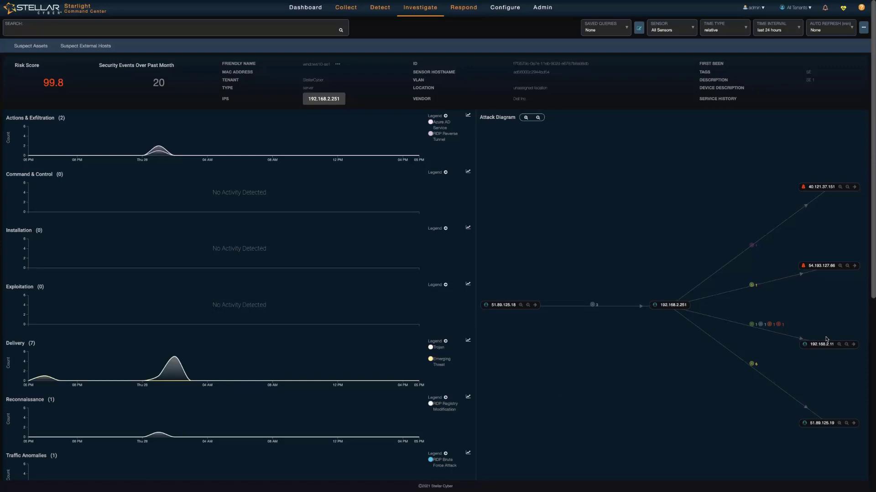
pyautogui.moveTo(809, 273)
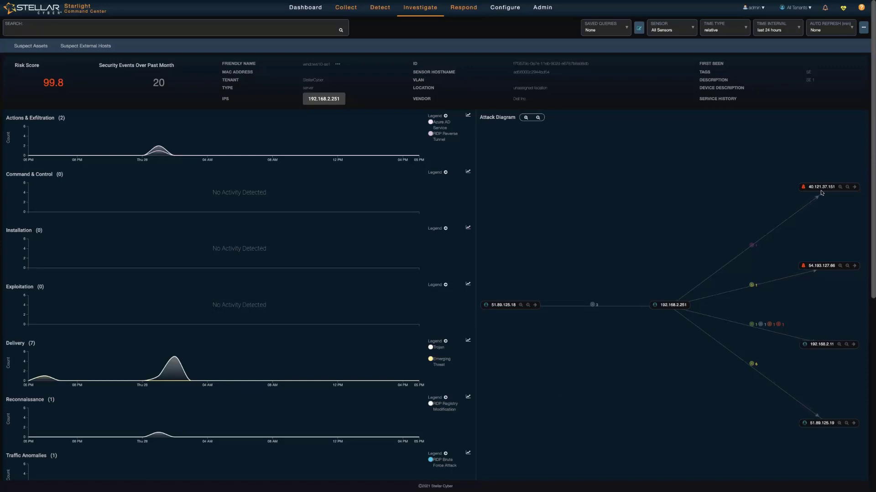
pyautogui.moveTo(817, 207)
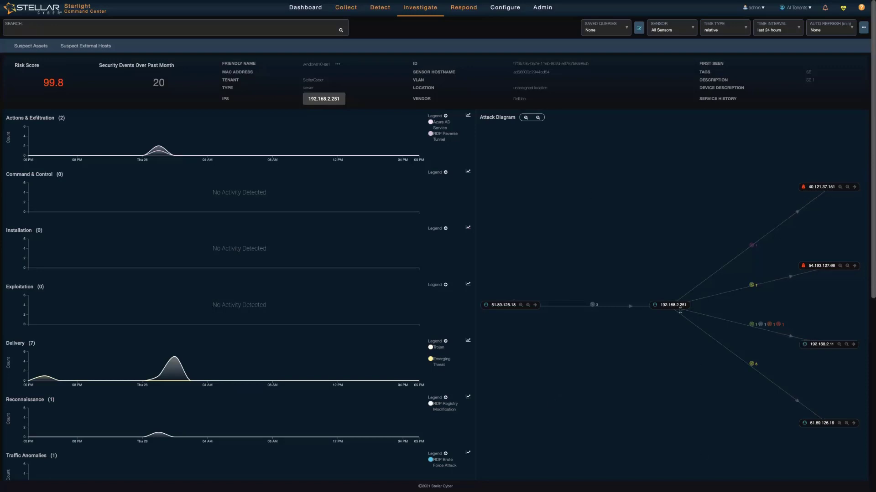
pyautogui.moveTo(672, 304)
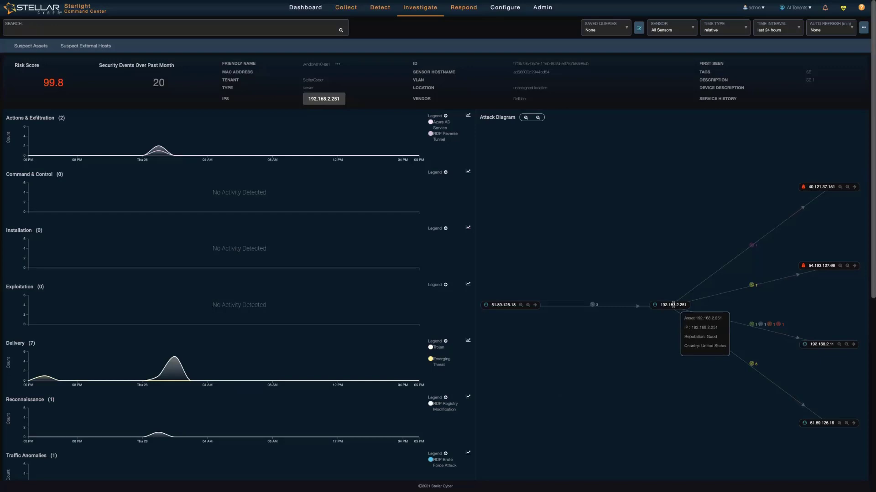
pyautogui.moveTo(540, 386)
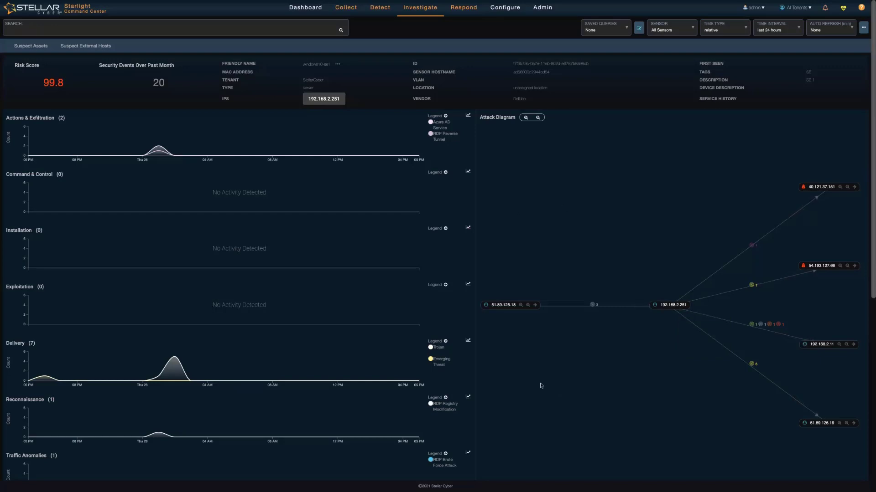
pyautogui.moveTo(617, 197)
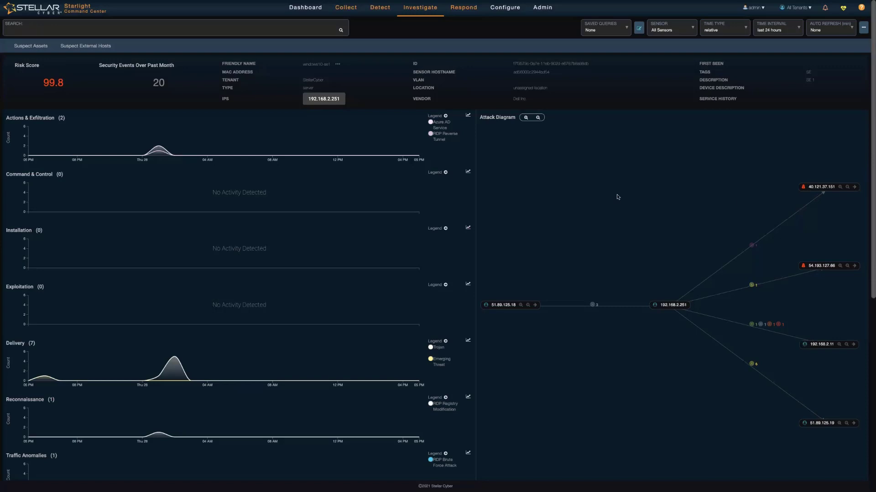